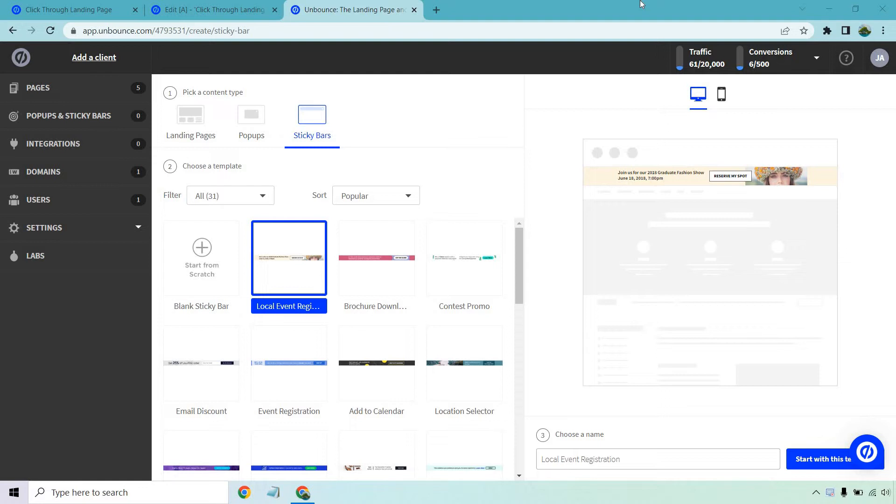
{"action": "mouse_move", "coordinate": [248, 199]}
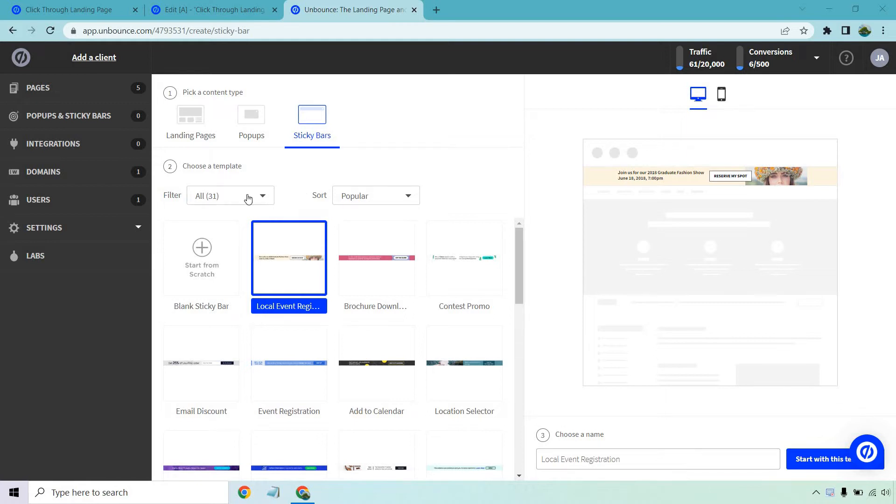
- Browse the Sticky Bars templates, previewing Brochure Download and Trending Content
{"action": "left_click", "coordinate": [230, 195]}
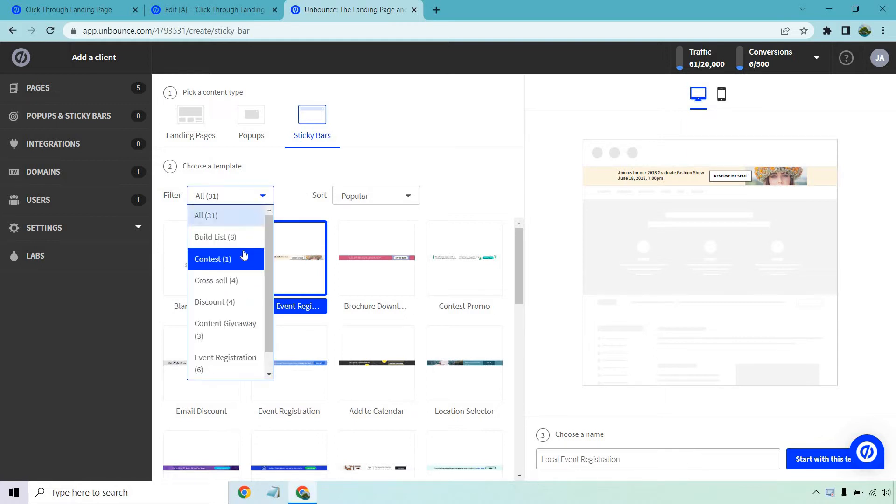
{"action": "mouse_move", "coordinate": [243, 241]}
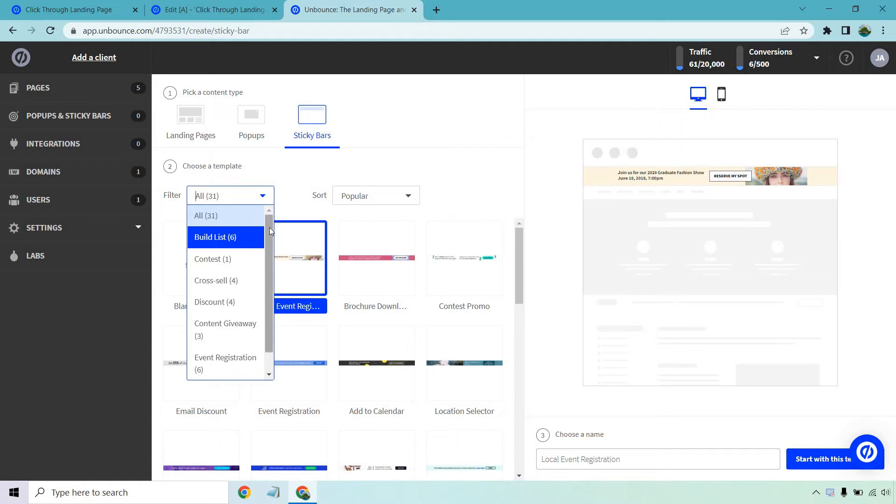
{"action": "scroll", "scroll_direction": "down", "scroll_amount": 3}
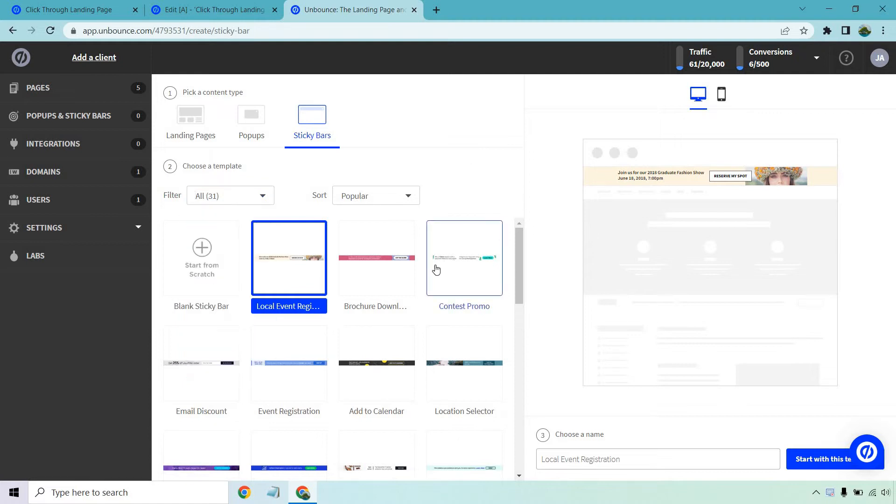
{"action": "left_click", "coordinate": [376, 257]}
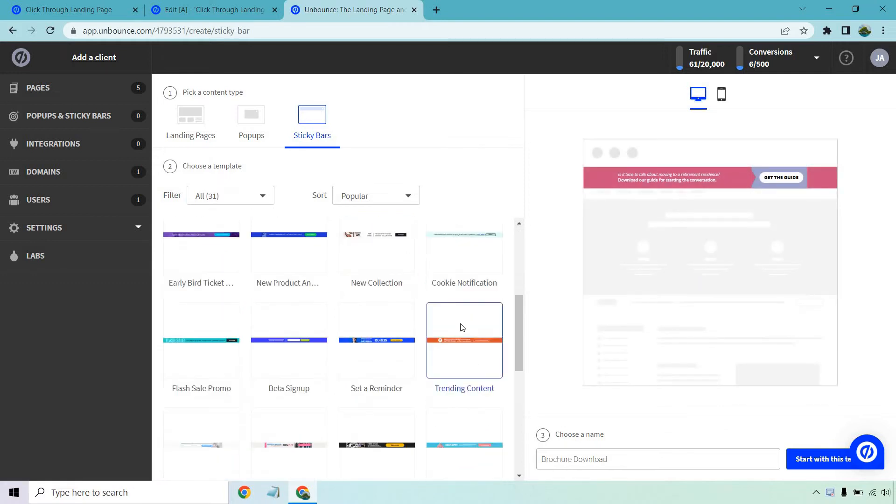
{"action": "left_click", "coordinate": [463, 340]}
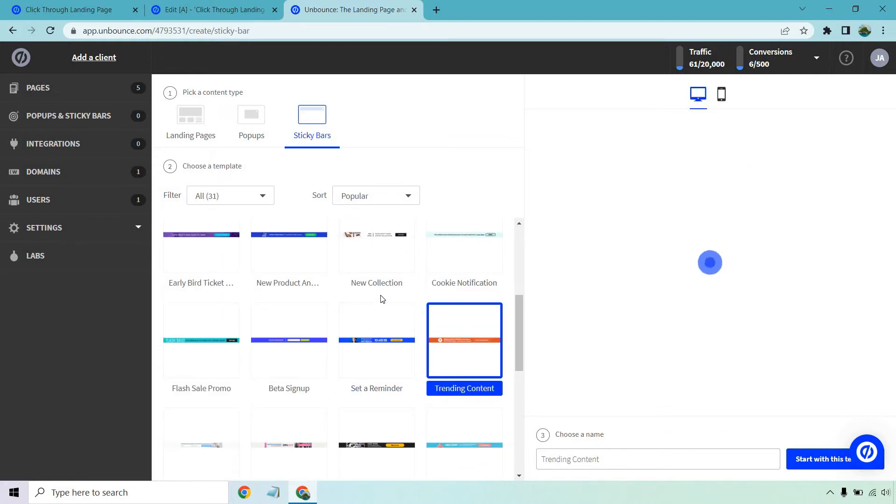
{"action": "scroll", "scroll_direction": "down", "scroll_amount": 3}
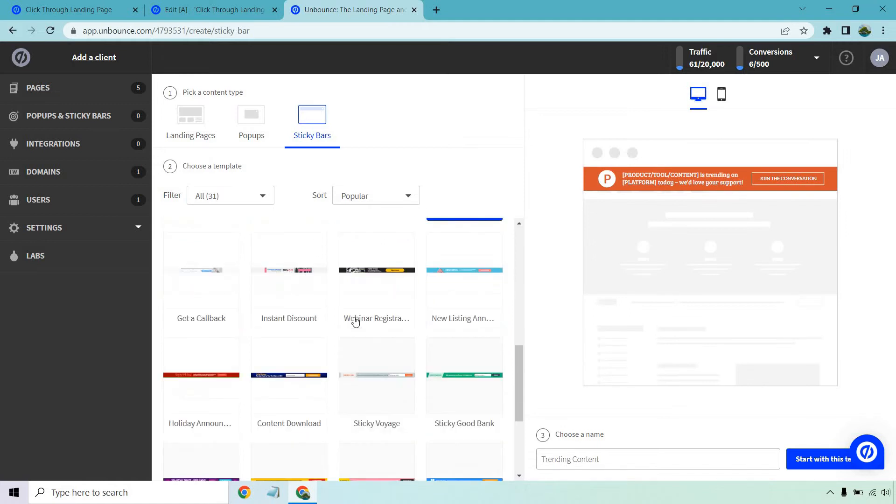
{"action": "scroll", "scroll_direction": "down", "scroll_amount": 3}
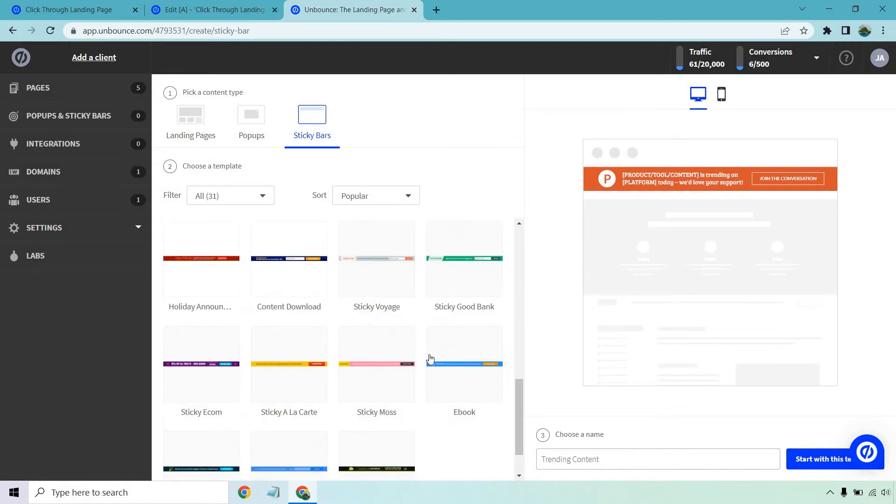
- Choose the blue Ebook template and create a sticky bar named 'Ebook' from it
{"action": "left_click", "coordinate": [464, 364]}
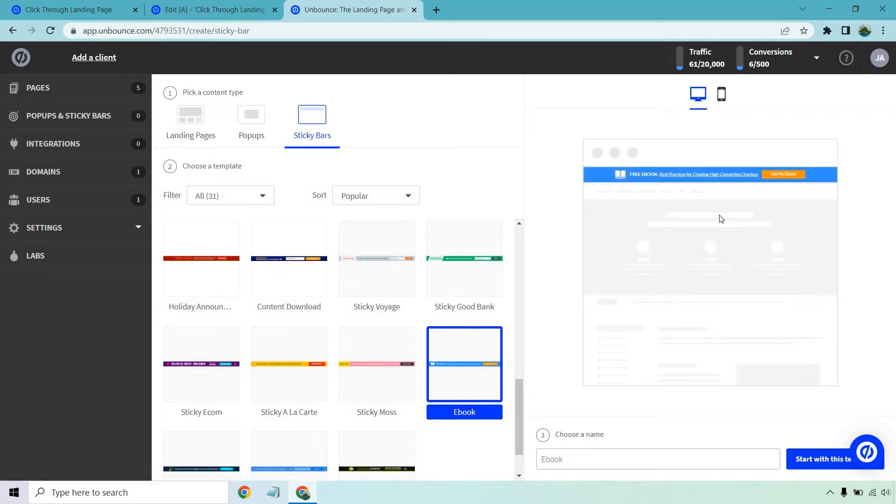
{"action": "left_click", "coordinate": [657, 458]}
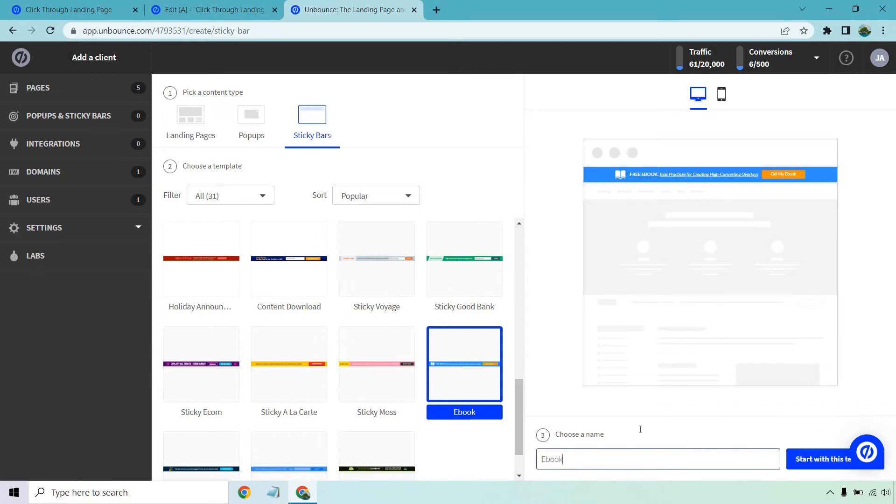
{"action": "left_click", "coordinate": [823, 459]}
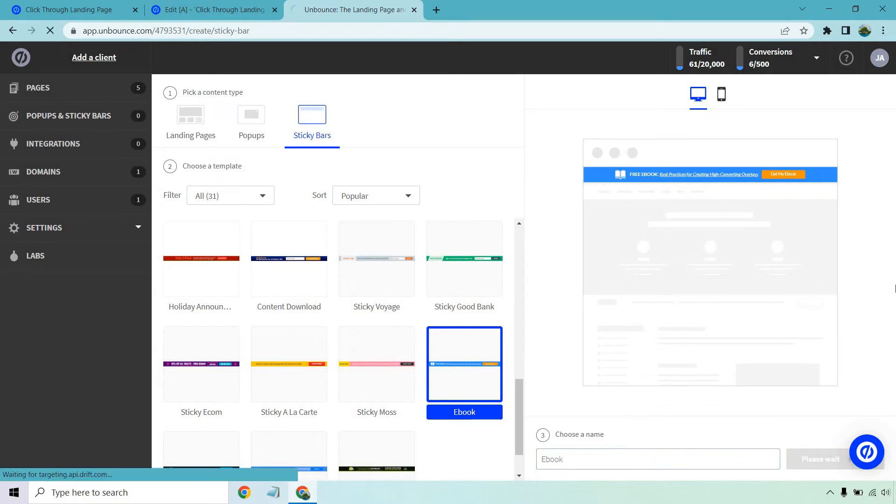
- Rewrite the headline to 'DISCOUNT: Grab A Discount On Unbounce Today And Save A Bunch Of Money'
{"action": "left_click", "coordinate": [818, 459]}
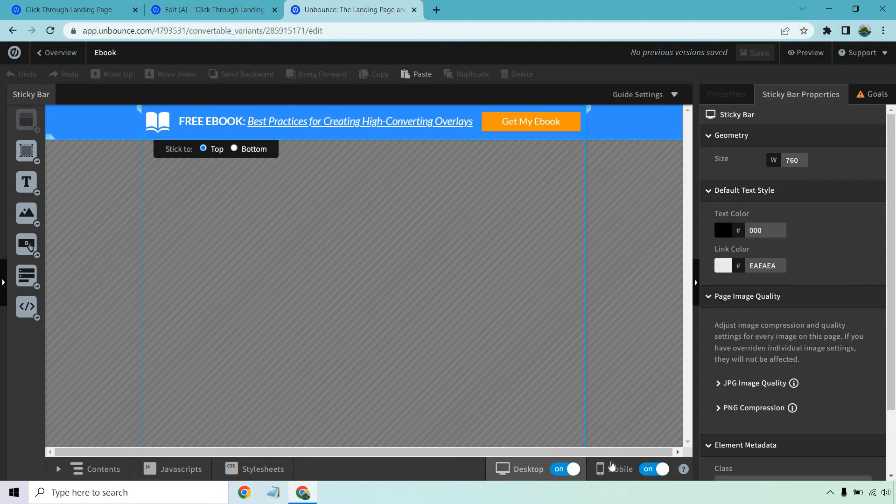
{"action": "left_click", "coordinate": [600, 468]}
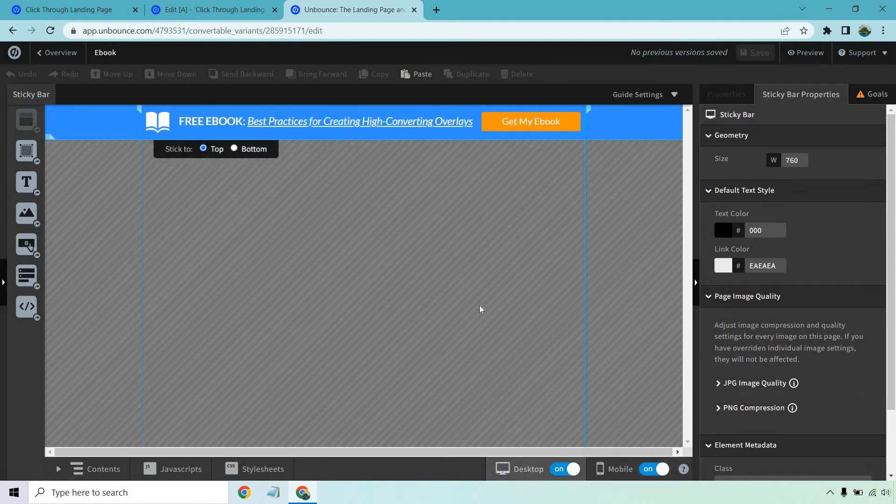
{"action": "mouse_move", "coordinate": [436, 258]}
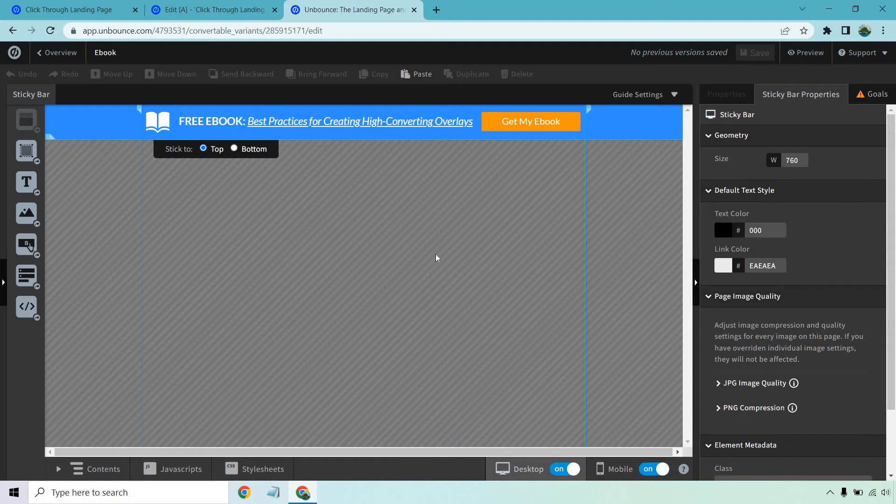
{"action": "left_click", "coordinate": [157, 121]}
{"action": "type", "text": "DISCOUNT"}
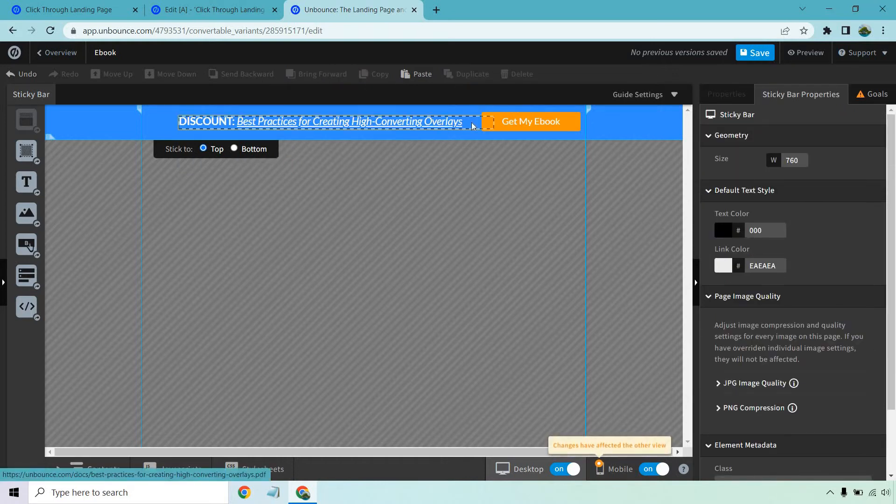
{"action": "left_click", "coordinate": [320, 121]}
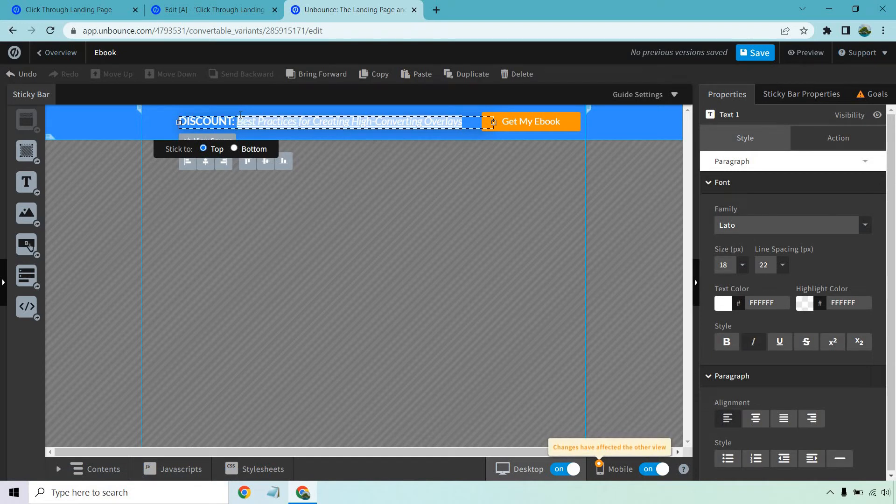
{"action": "type", "text": "Grab A"}
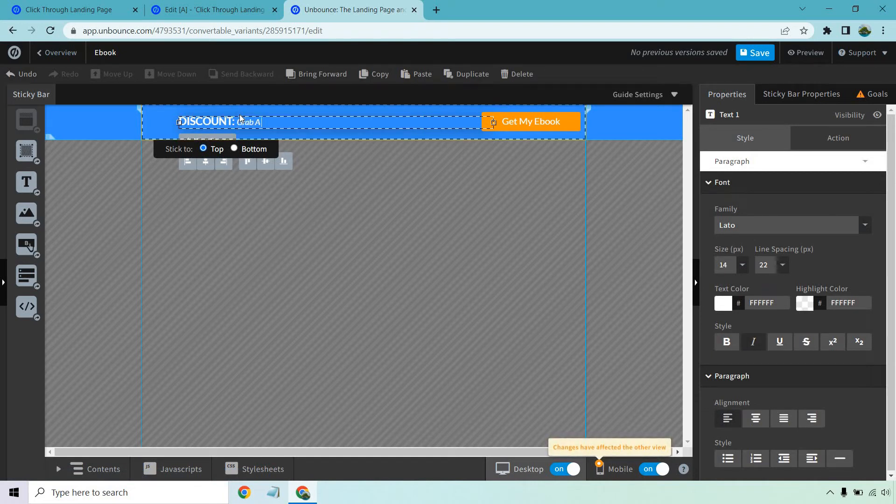
{"action": "type", "text": "Discount On"}
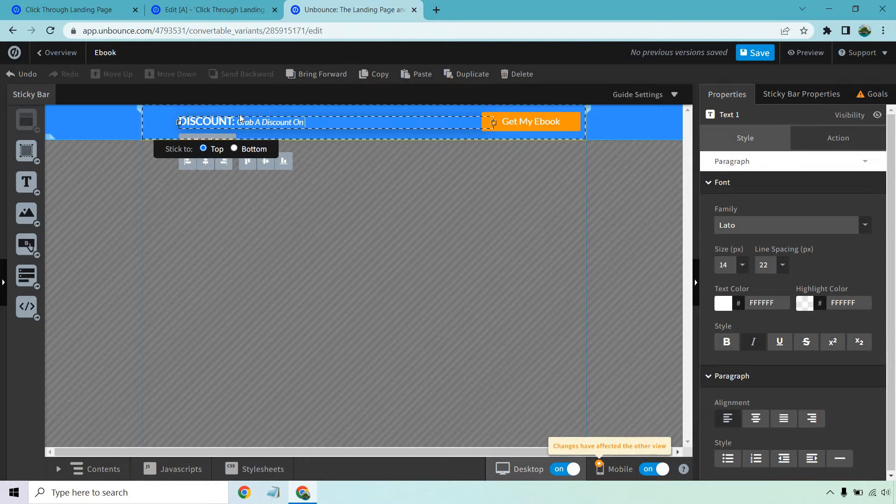
{"action": "type", "text": "Unbounce Tody"}
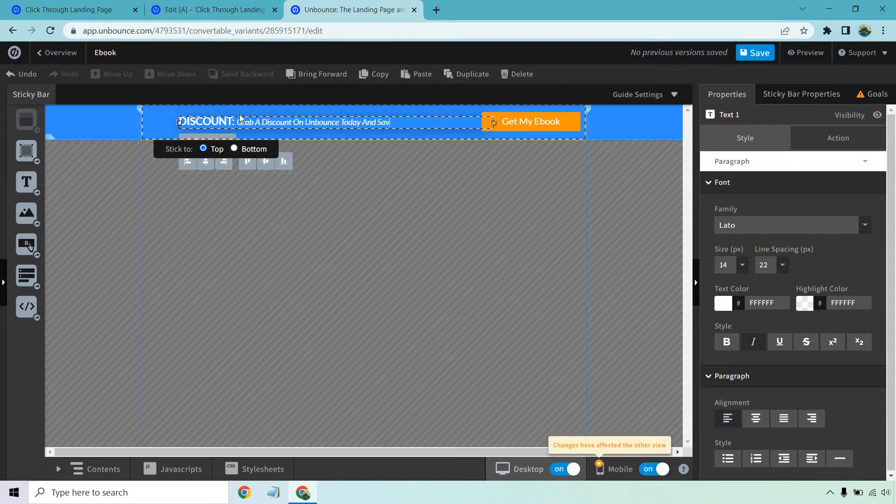
{"action": "type", "text": "e A Bunch Of Money"}
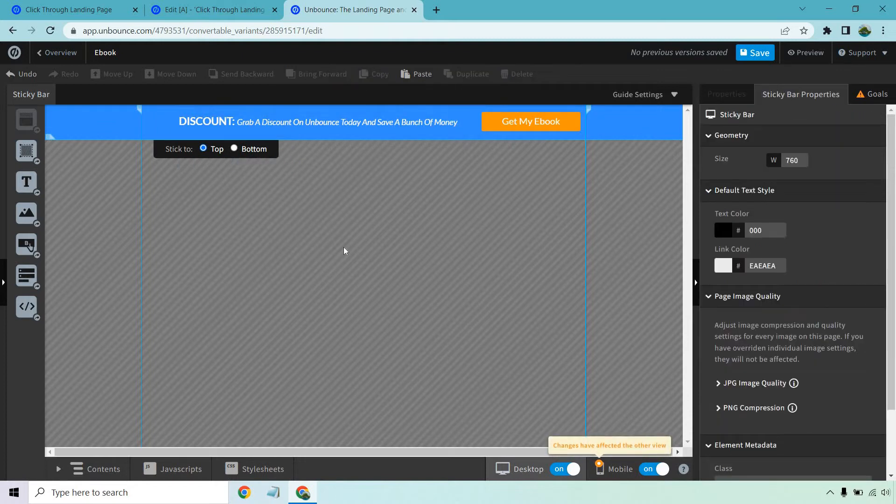
- Relabel the 'Get My Ebook' button to 'Get Access Today'
{"action": "left_click", "coordinate": [530, 121]}
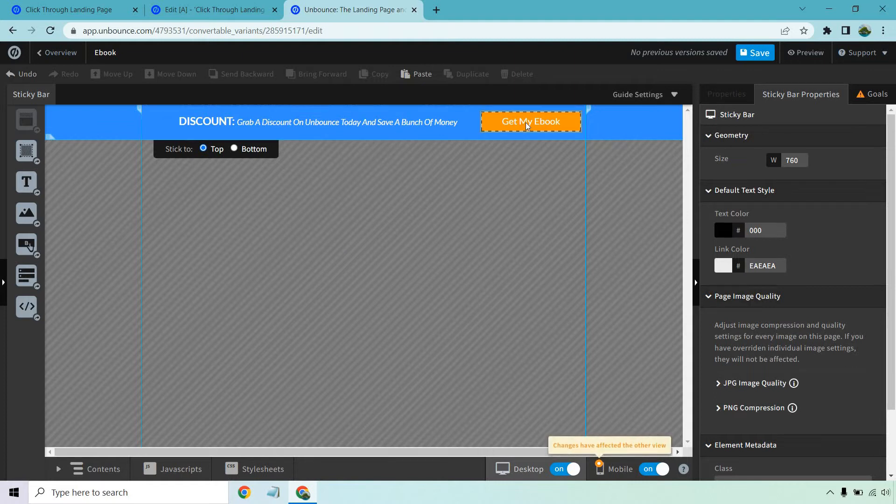
{"action": "left_click", "coordinate": [529, 122]}
{"action": "type", "text": "G"}
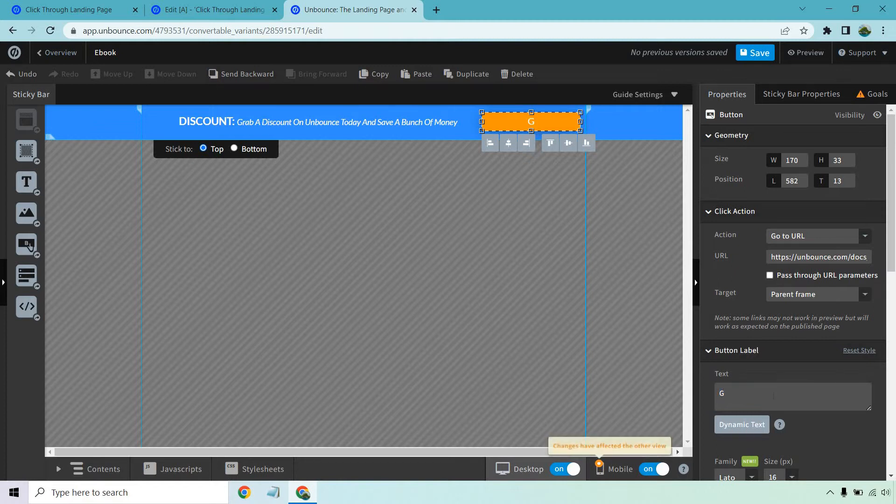
{"action": "type", "text": "et Access To"}
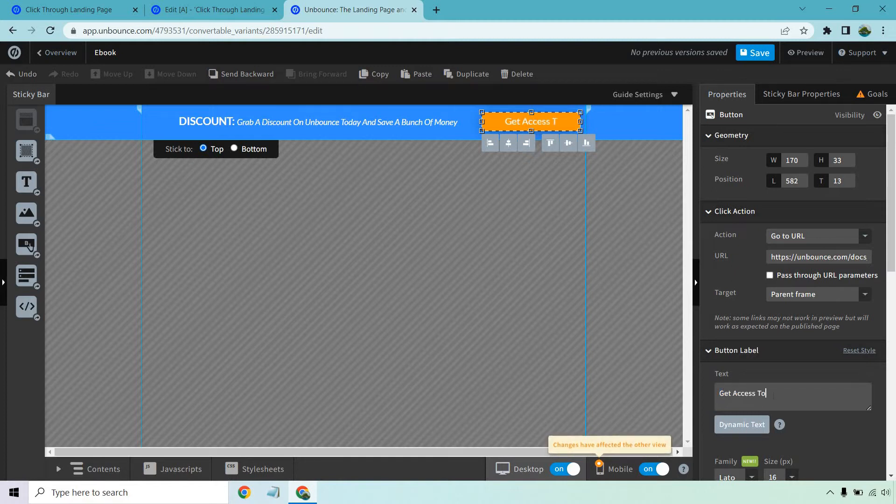
{"action": "type", "text": "day"}
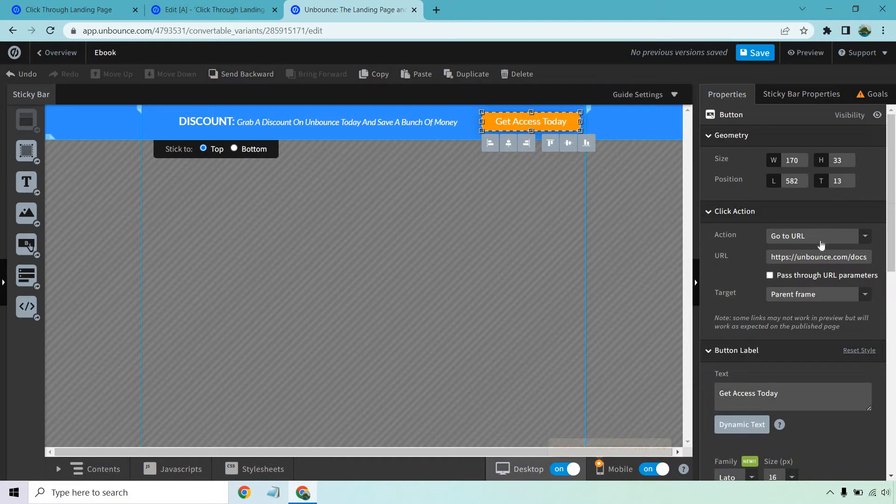
{"action": "left_click", "coordinate": [818, 257]}
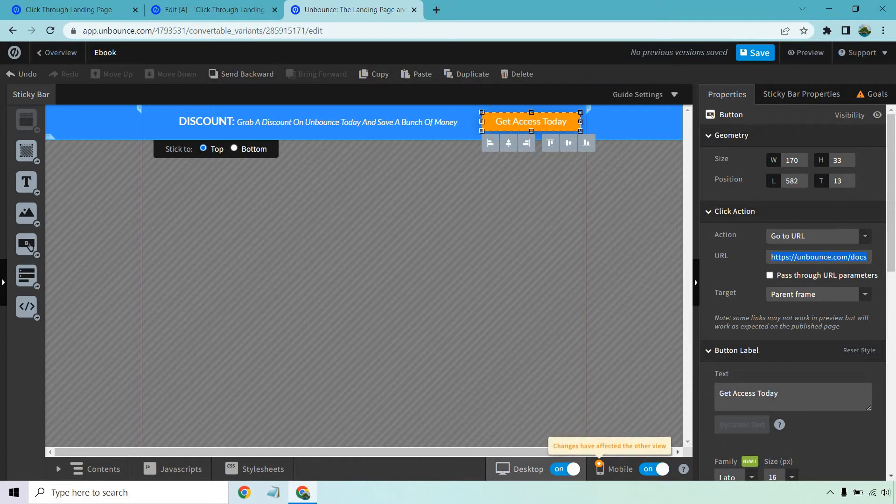
{"action": "type", "text": "www.google.com"}
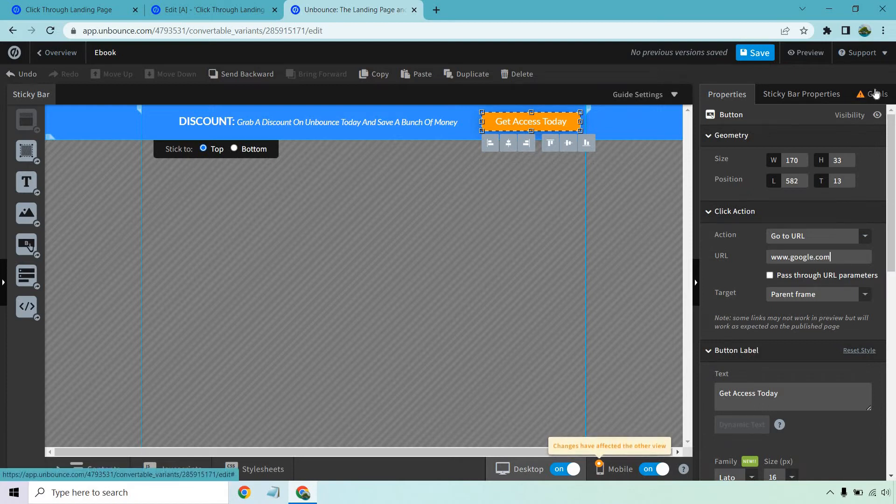
{"action": "left_click", "coordinate": [874, 95]}
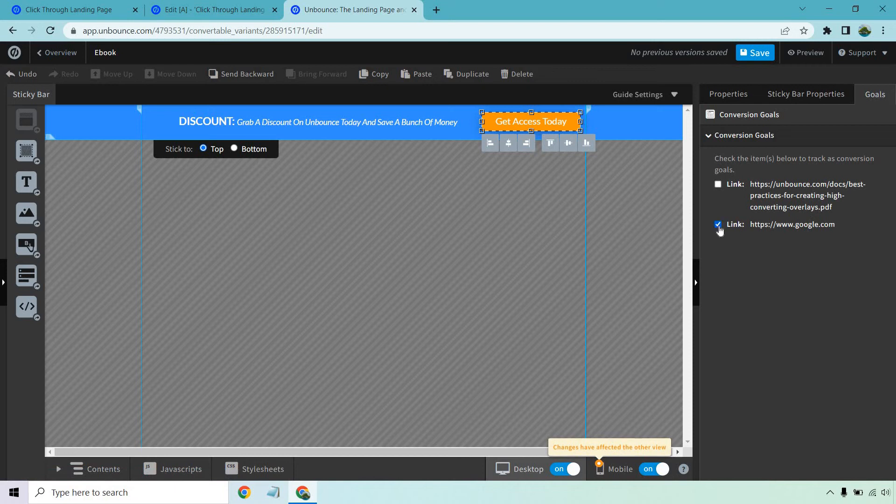
{"action": "left_click", "coordinate": [719, 224]}
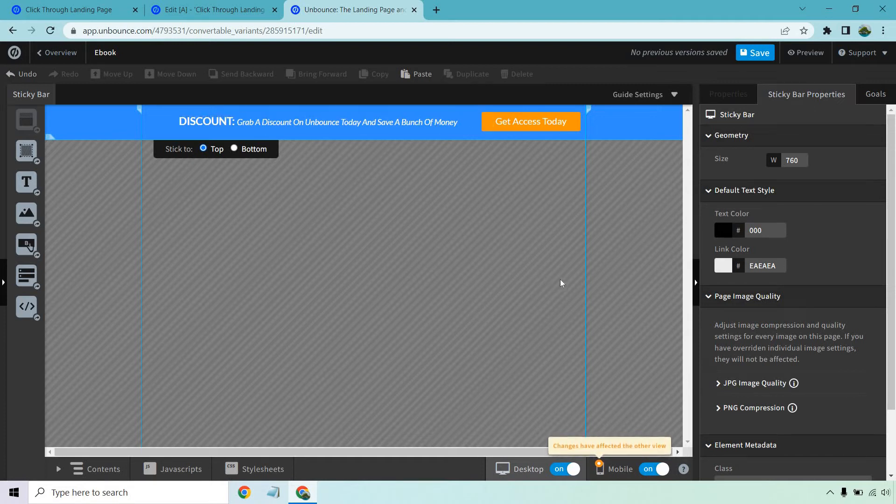
{"action": "mouse_move", "coordinate": [633, 274]}
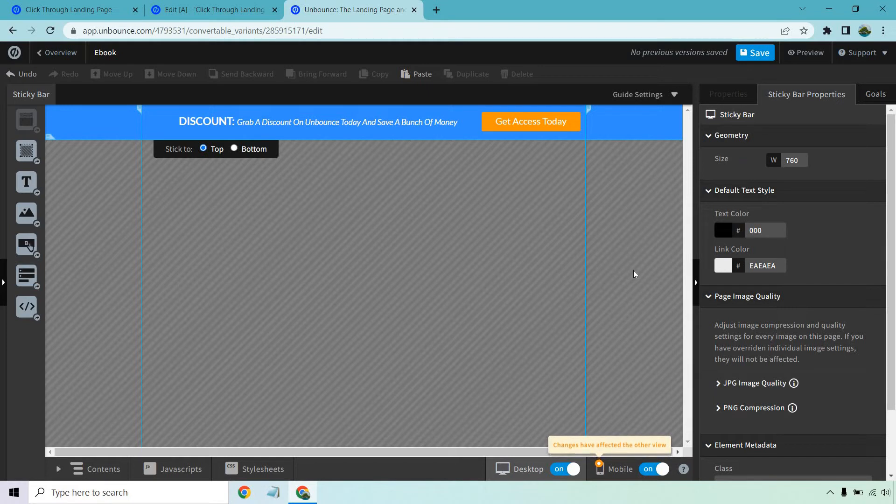
{"action": "mouse_move", "coordinate": [631, 269]}
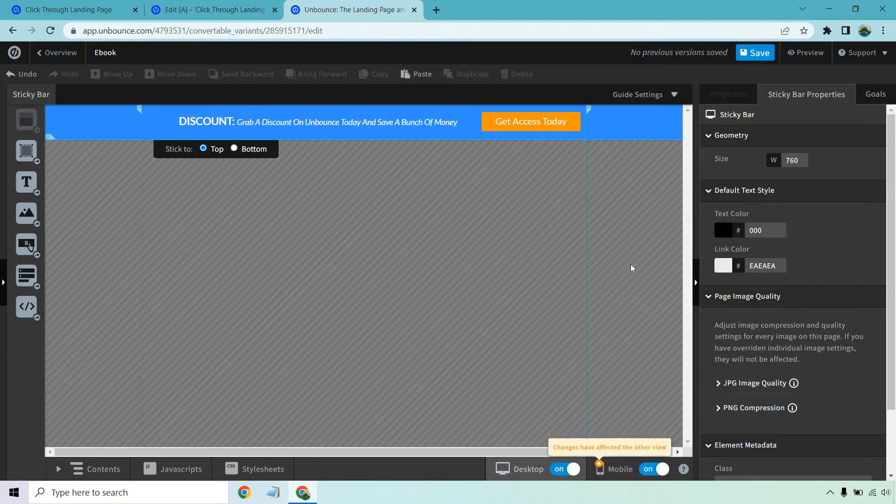
{"action": "mouse_move", "coordinate": [240, 317]}
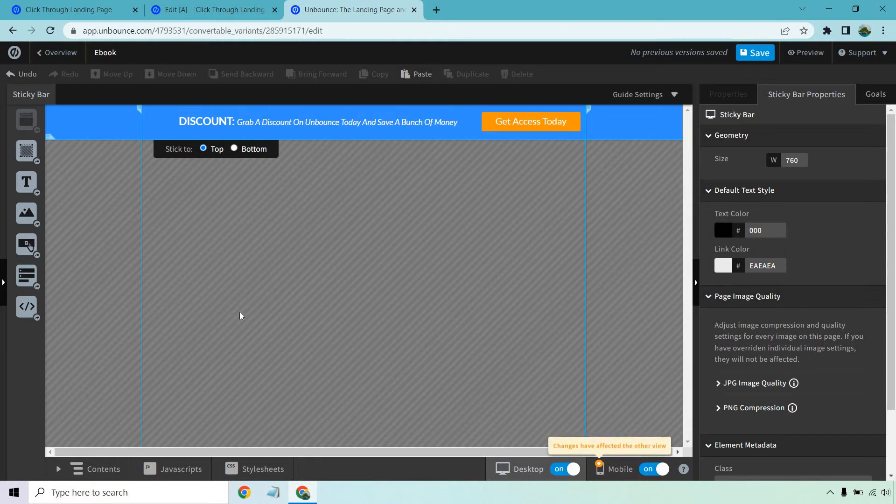
{"action": "mouse_move", "coordinate": [398, 196]}
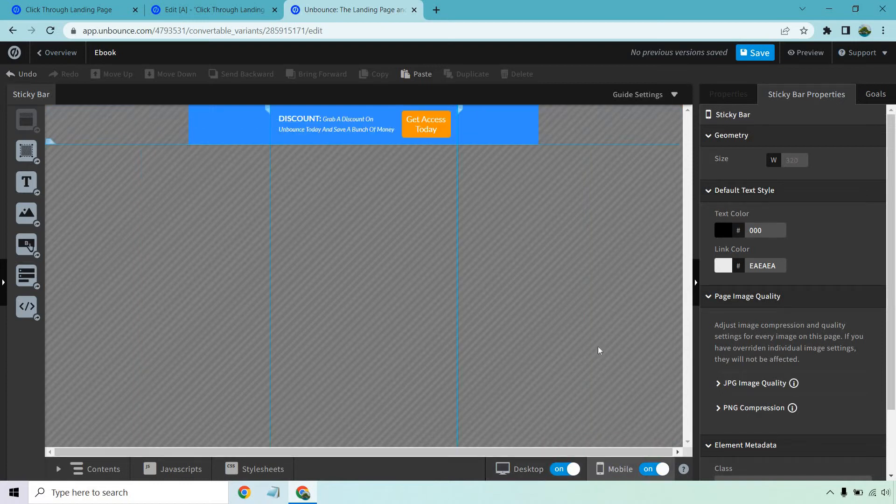
{"action": "mouse_move", "coordinate": [517, 469]}
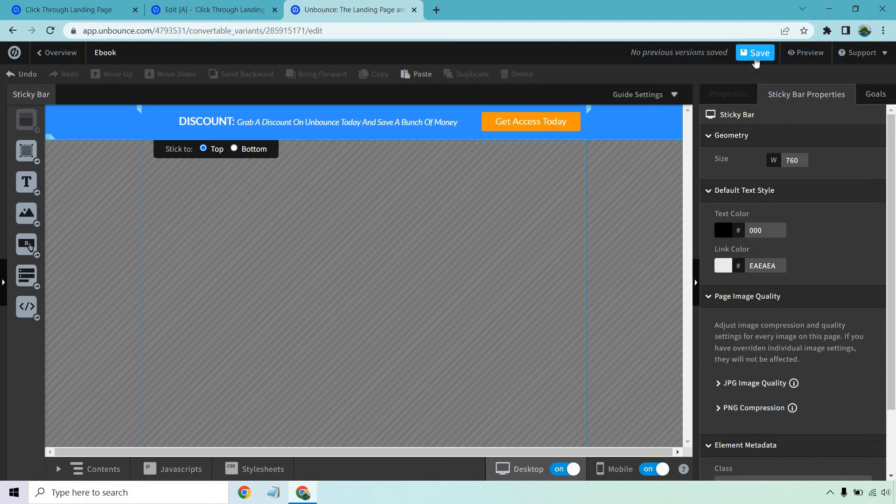
- Save the bar and target it at domain demoing.ubpages.com with path click-through-landing-page/
{"action": "left_click", "coordinate": [755, 52]}
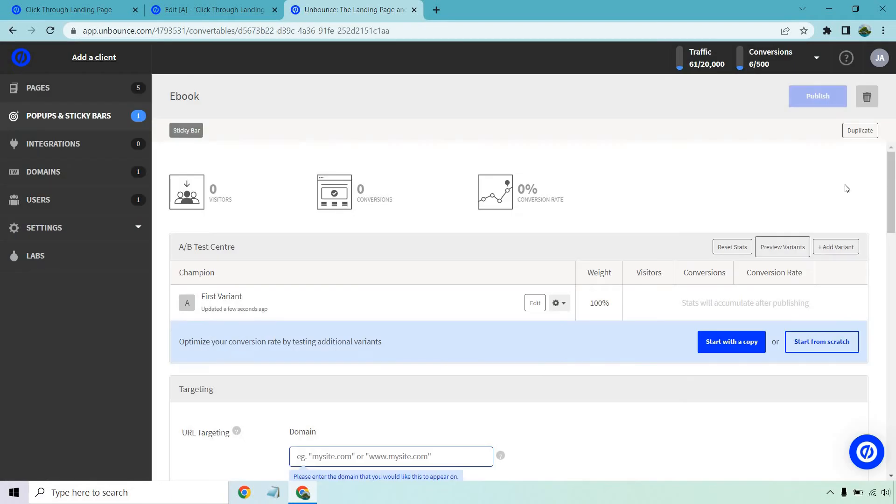
{"action": "scroll", "scroll_direction": "down", "scroll_amount": 3}
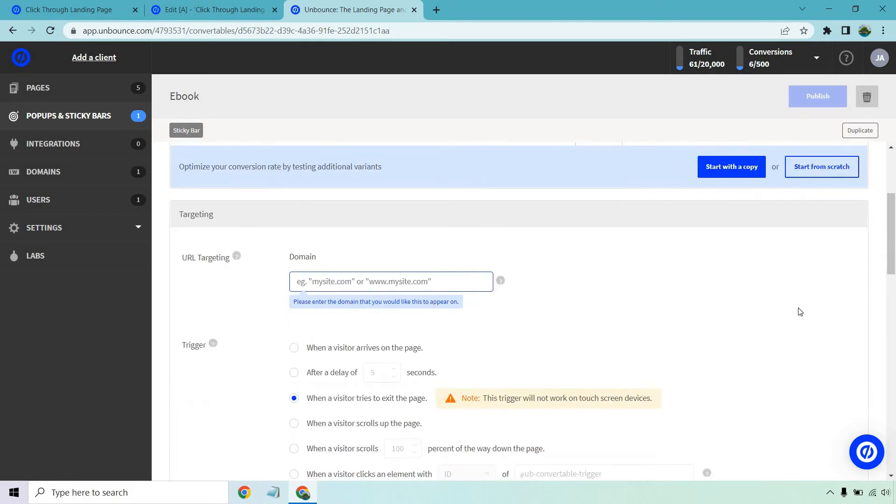
{"action": "scroll", "scroll_direction": "down", "scroll_amount": 3}
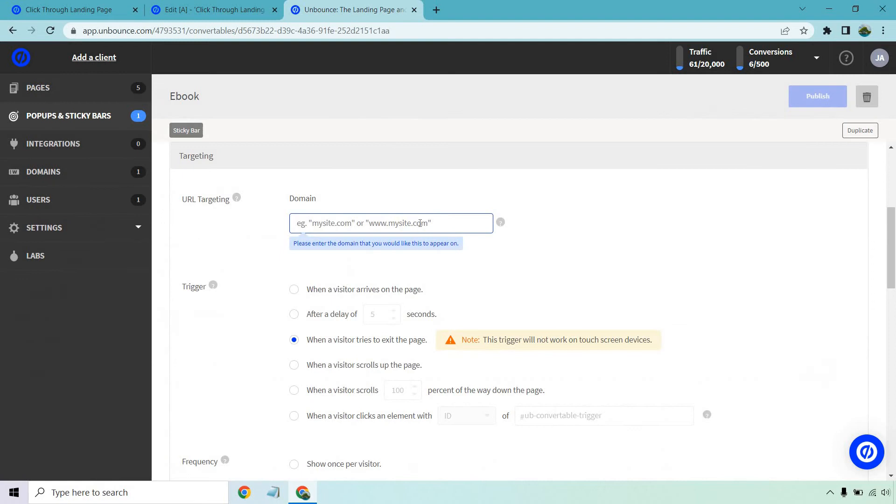
{"action": "type", "text": "demoing.ubpages.com"}
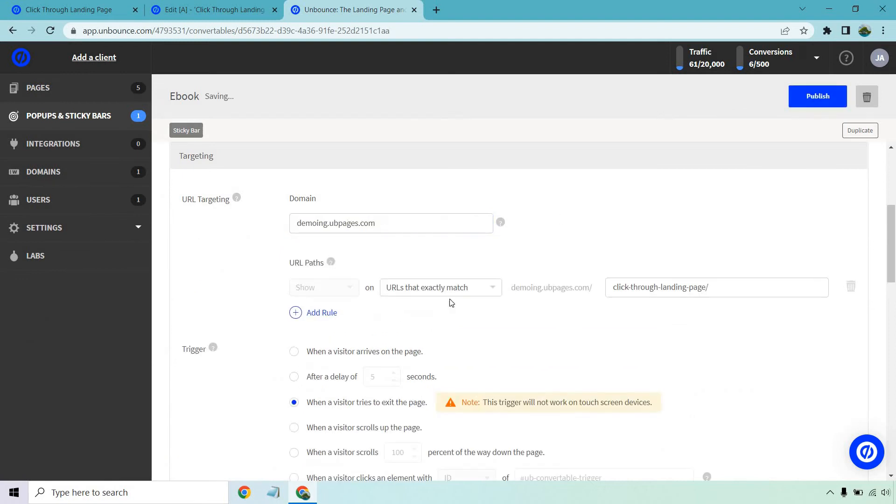
{"action": "scroll", "scroll_direction": "down", "scroll_amount": 3}
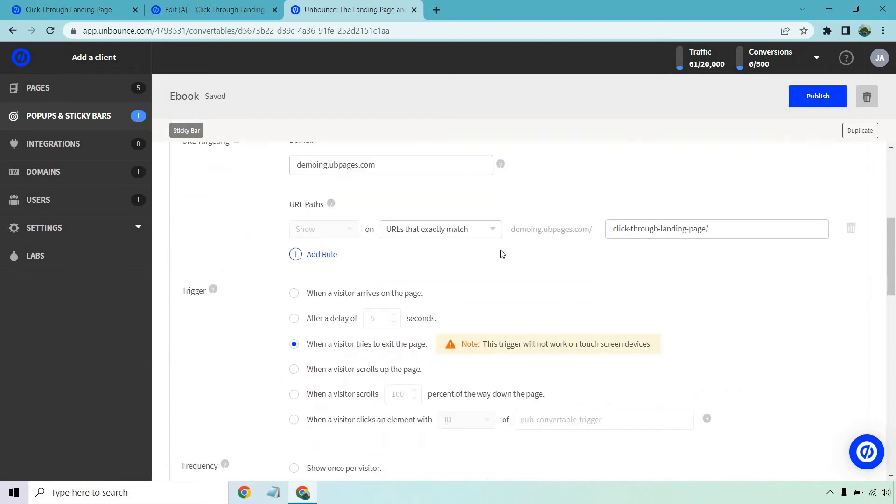
- Set the trigger to show after a 2-second delay, on every visit
{"action": "scroll", "scroll_direction": "down", "scroll_amount": 3}
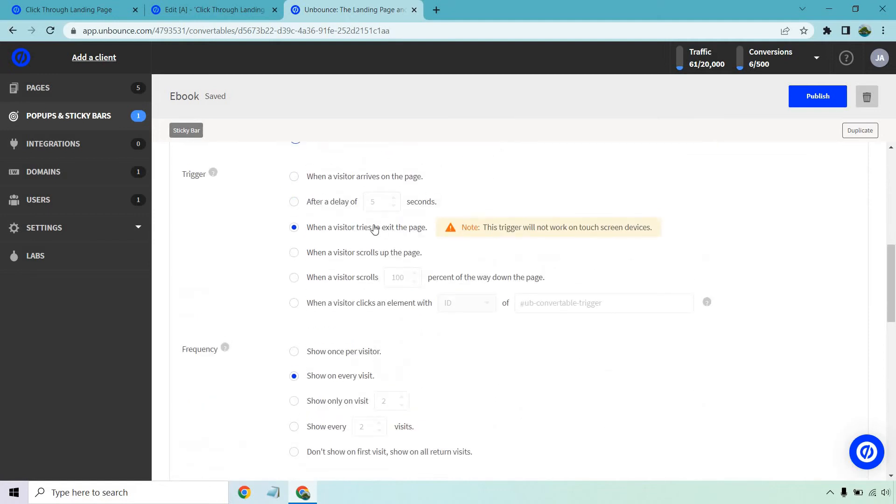
{"action": "mouse_move", "coordinate": [213, 173]}
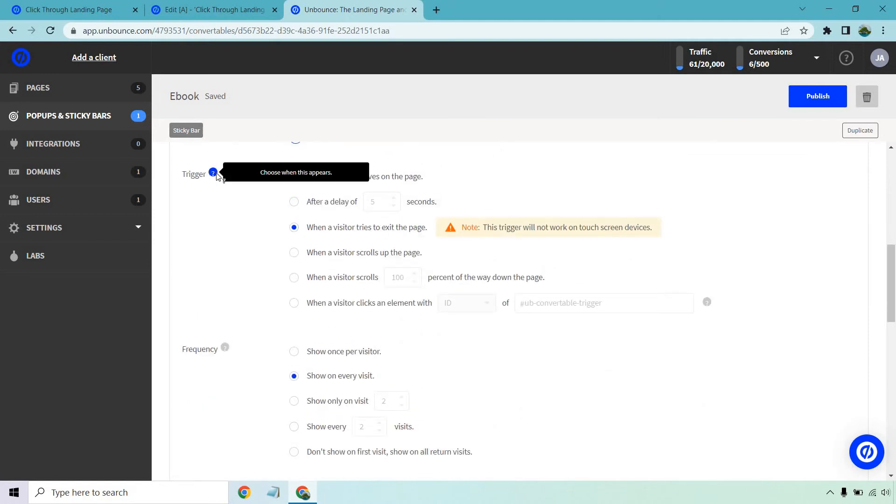
{"action": "mouse_move", "coordinate": [254, 212]}
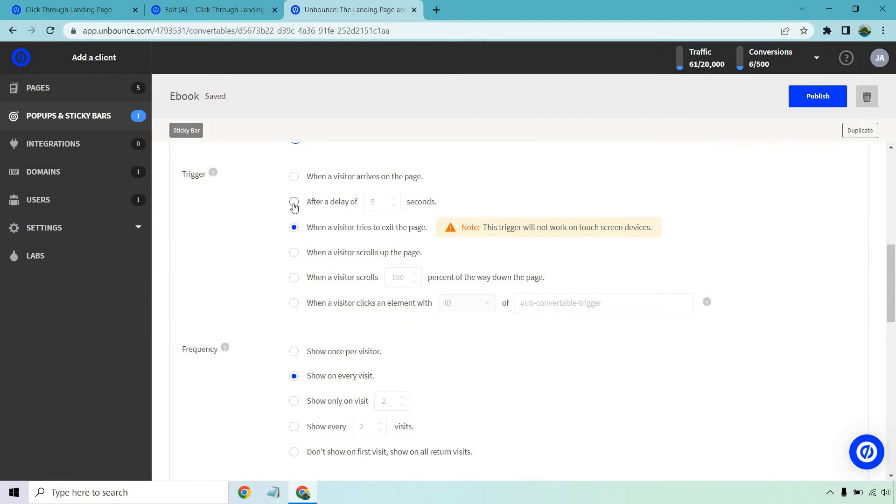
{"action": "left_click", "coordinate": [293, 202]}
{"action": "type", "text": "2"}
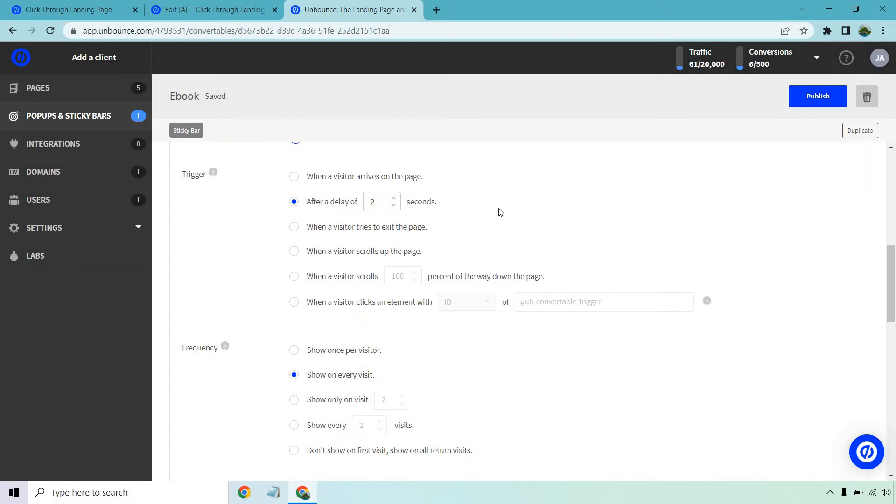
{"action": "mouse_move", "coordinate": [492, 217]}
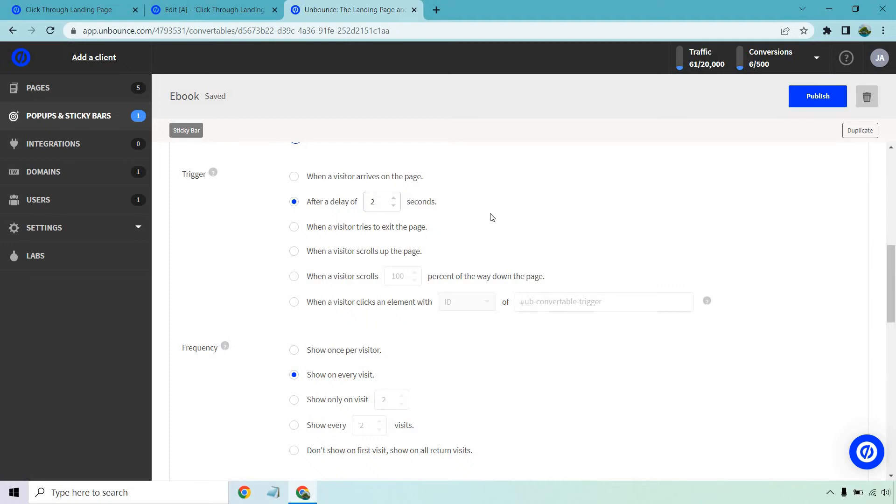
{"action": "mouse_move", "coordinate": [462, 254]}
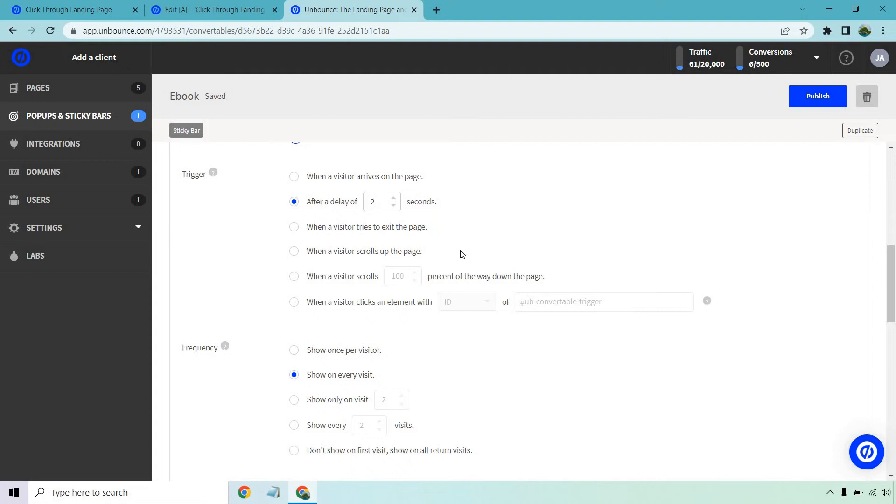
{"action": "mouse_move", "coordinate": [475, 258]}
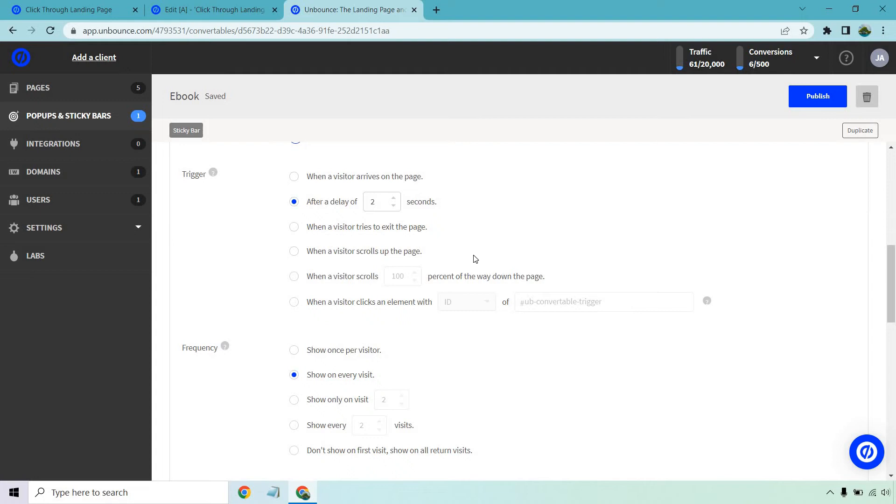
{"action": "mouse_move", "coordinate": [565, 279]}
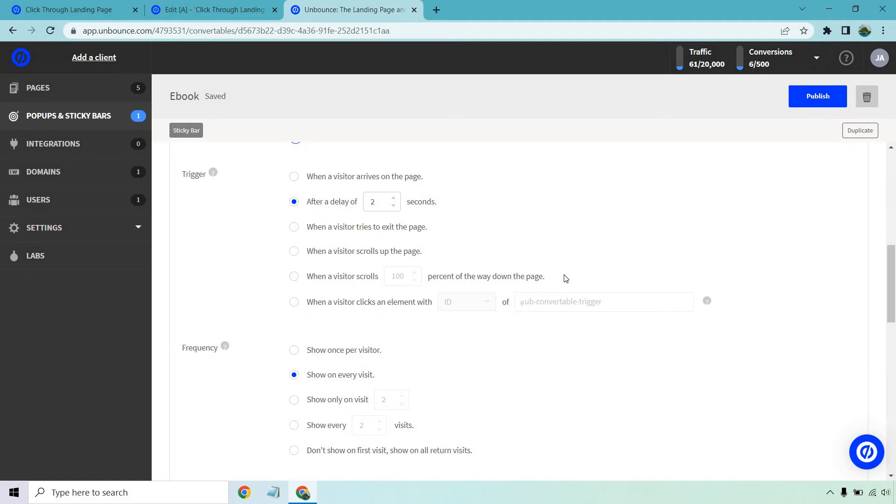
{"action": "mouse_move", "coordinate": [515, 320]}
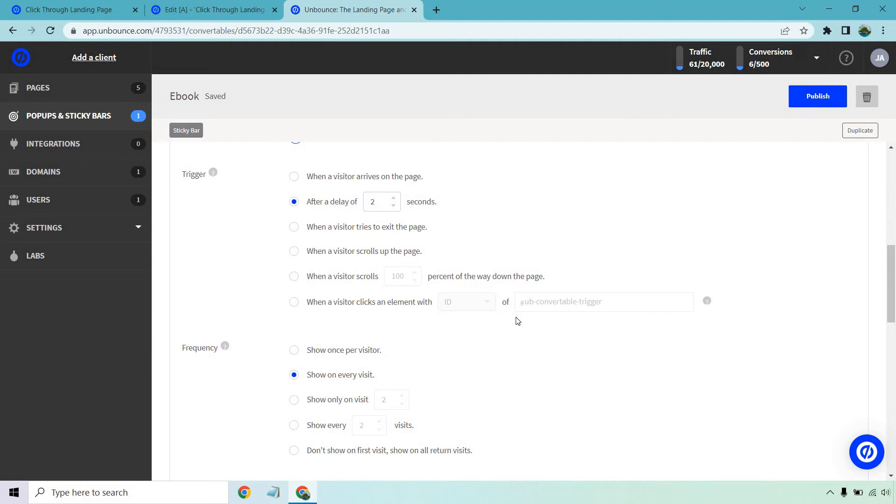
{"action": "mouse_move", "coordinate": [428, 320]}
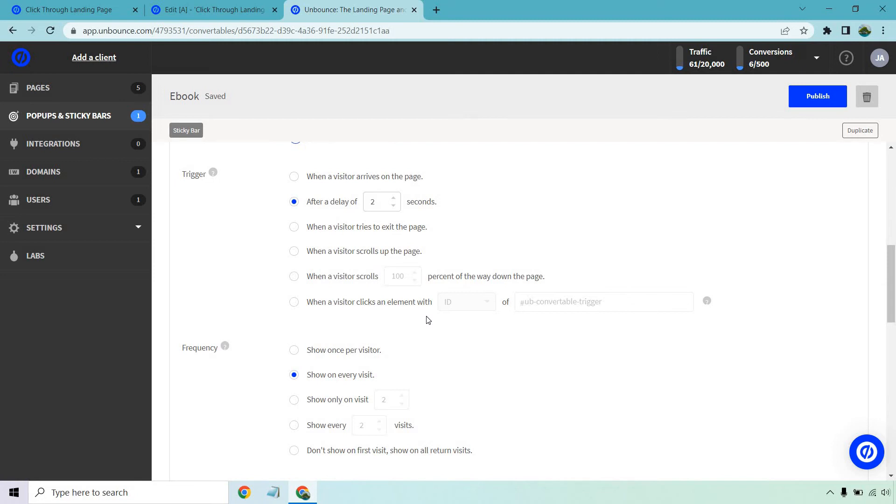
{"action": "mouse_move", "coordinate": [484, 335]}
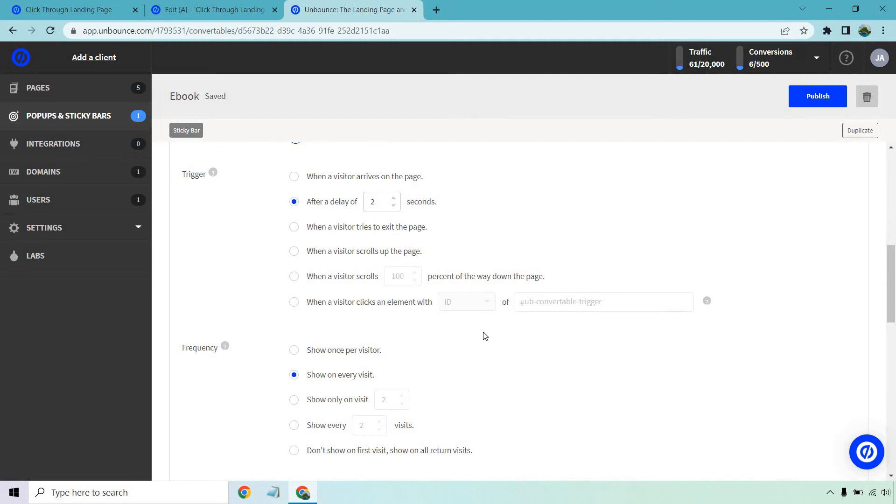
- Copy the sticky bar's embed code from the Installation section
{"action": "scroll", "scroll_direction": "down", "scroll_amount": 3}
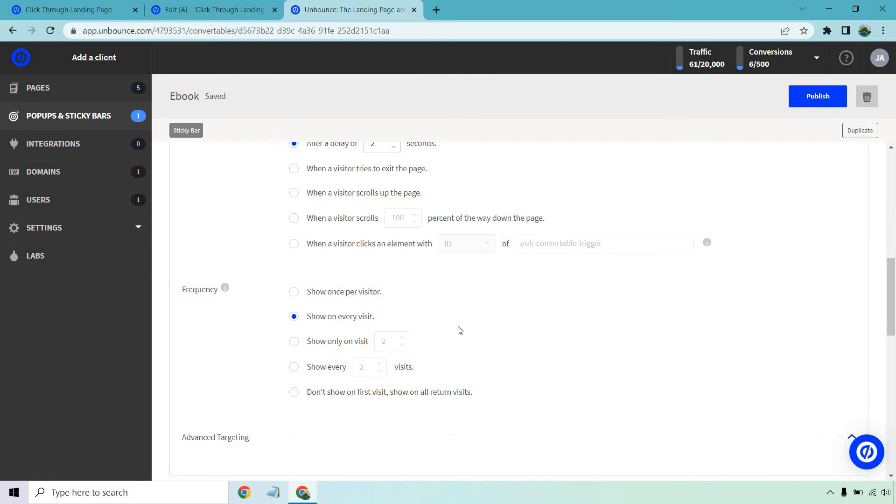
{"action": "mouse_move", "coordinate": [449, 341]}
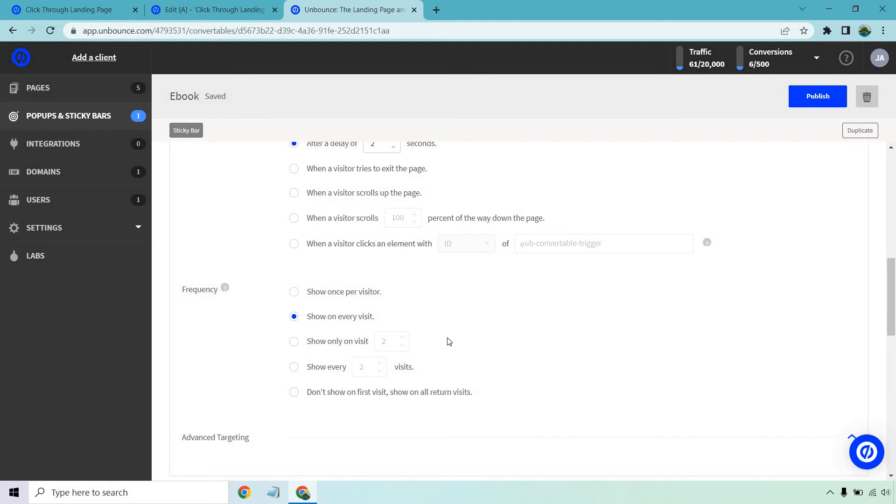
{"action": "scroll", "scroll_direction": "down", "scroll_amount": 3}
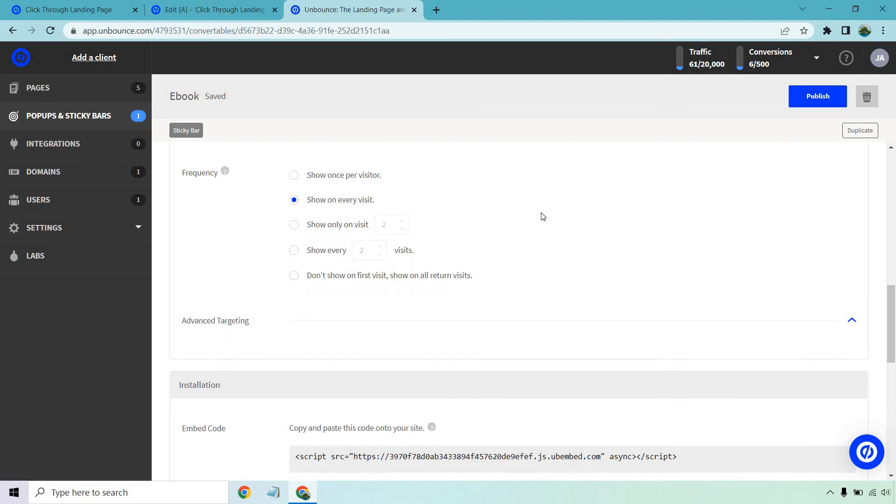
{"action": "scroll", "scroll_direction": "down", "scroll_amount": 3}
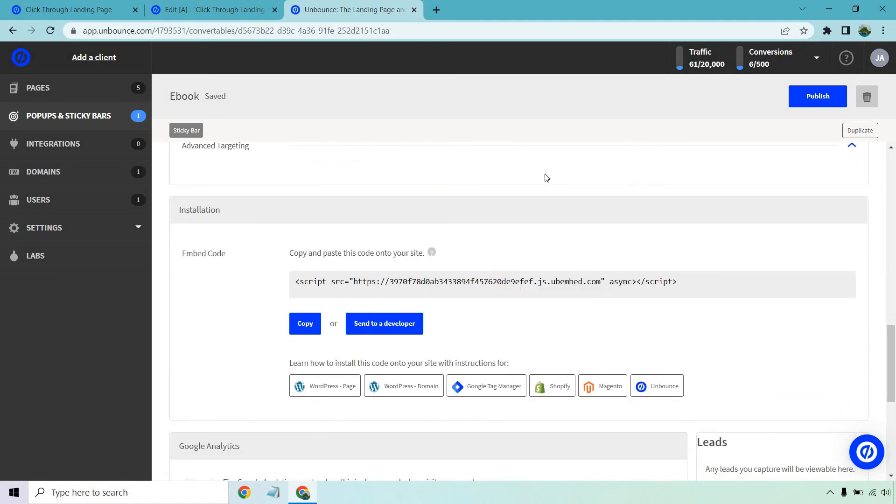
{"action": "left_click", "coordinate": [305, 323]}
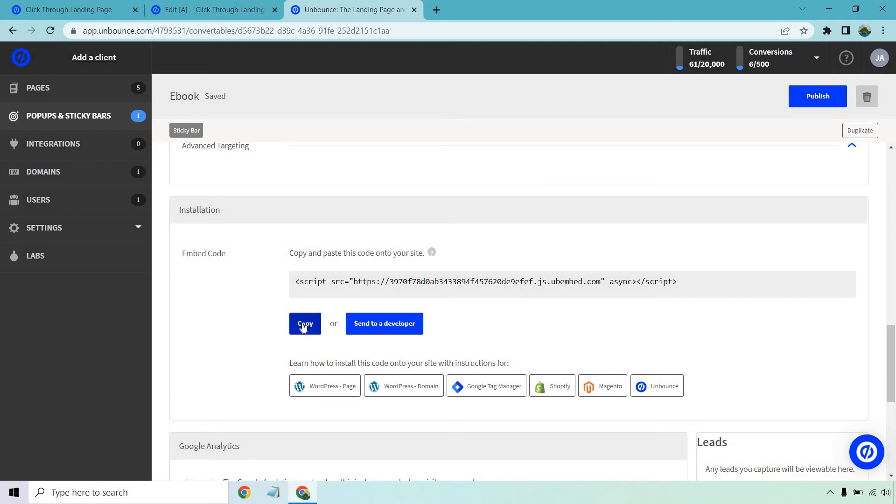
{"action": "mouse_move", "coordinate": [254, 313]}
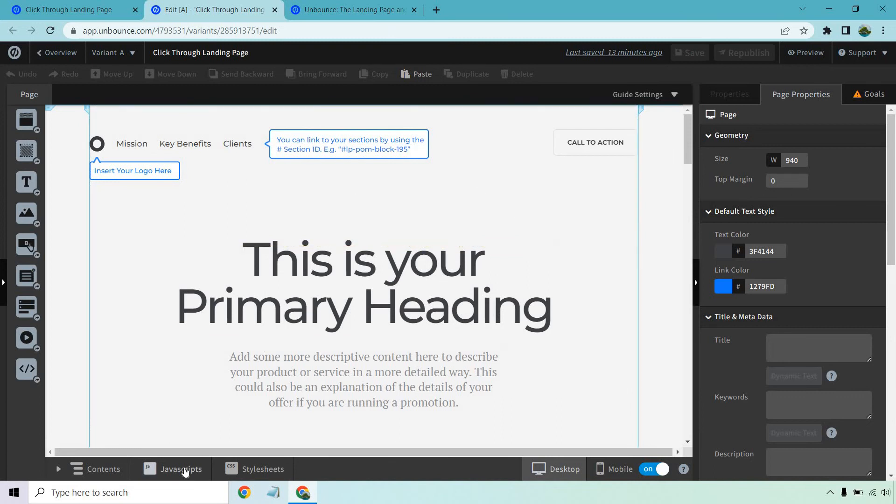
- Add a page script named 'Sticky' placed in the head with the pasted embed code
{"action": "left_click", "coordinate": [181, 468]}
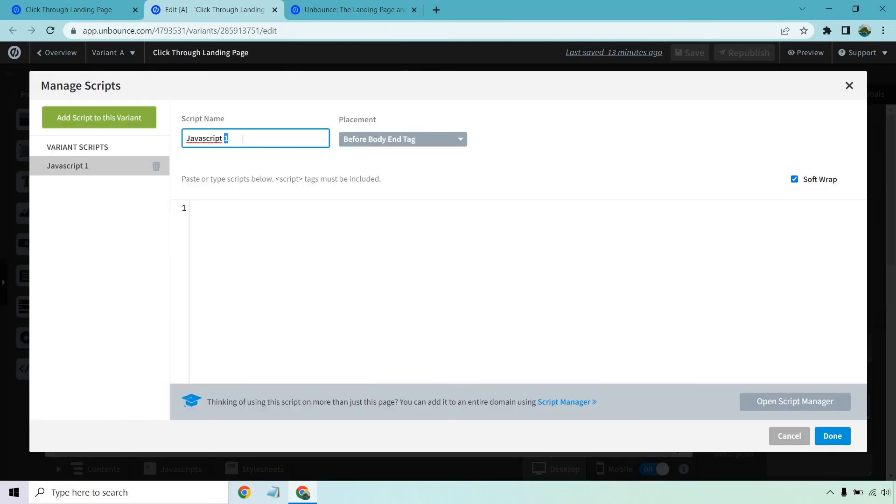
{"action": "type", "text": "Sticky"}
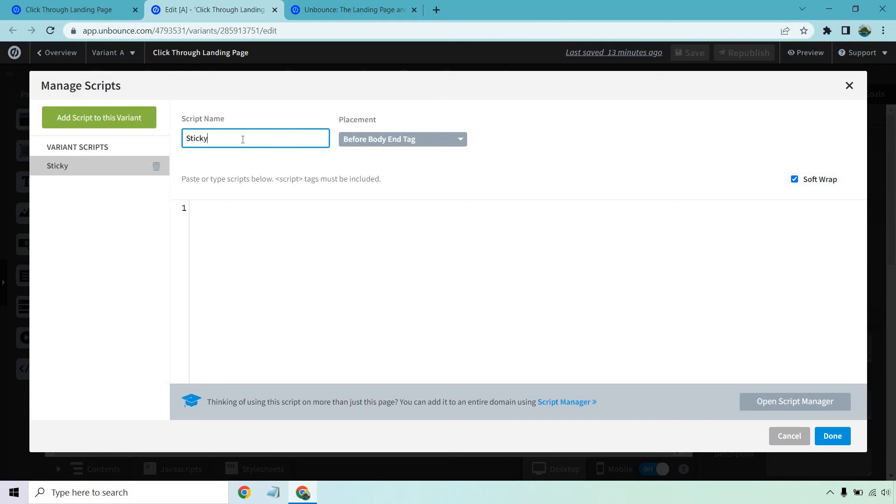
{"action": "left_click", "coordinate": [402, 139]}
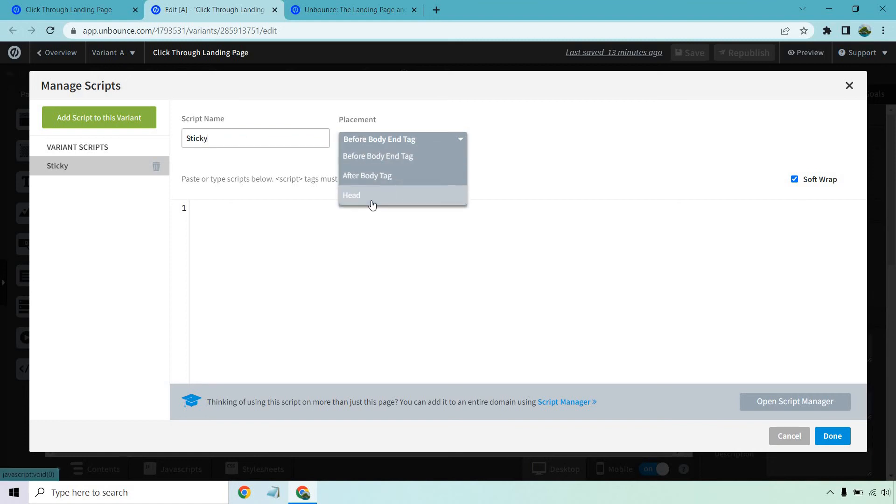
{"action": "left_click", "coordinate": [352, 195]}
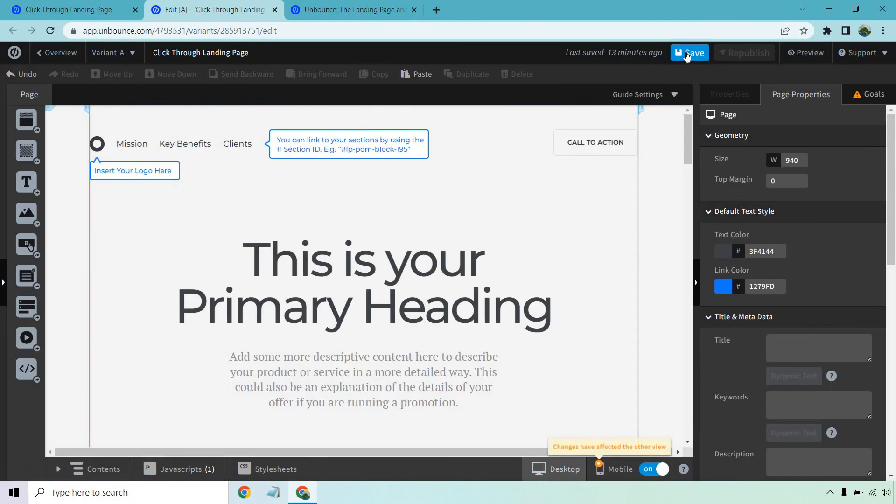
- Save the Click Through Landing Page and republish it
{"action": "left_click", "coordinate": [688, 52]}
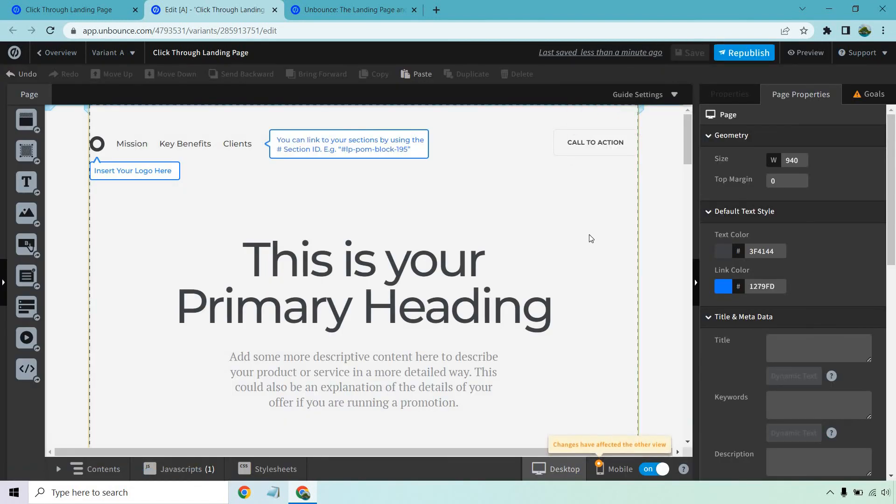
{"action": "left_click", "coordinate": [744, 52]}
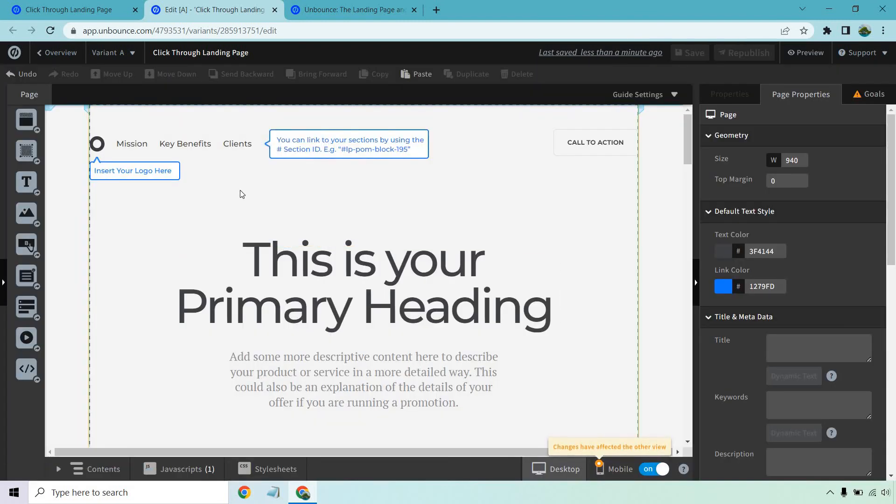
- Publish the Ebook sticky bar, confirming the code is installed
{"action": "left_click", "coordinate": [348, 10]}
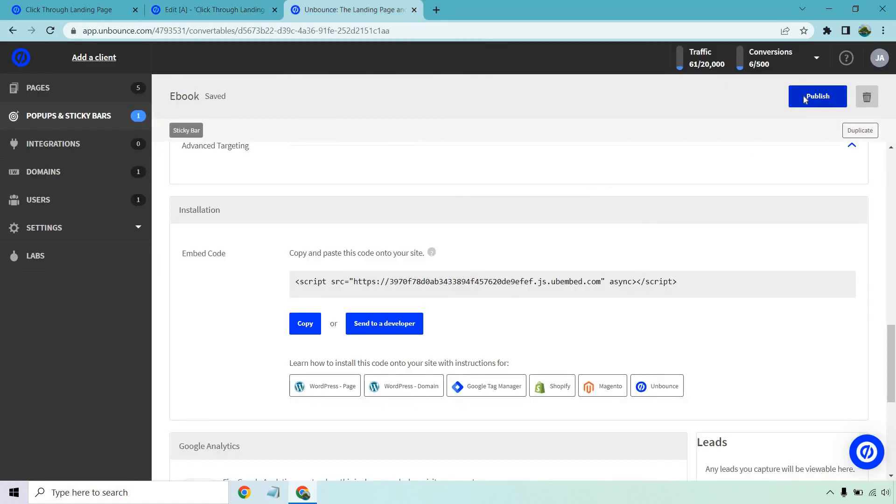
{"action": "left_click", "coordinate": [817, 96]}
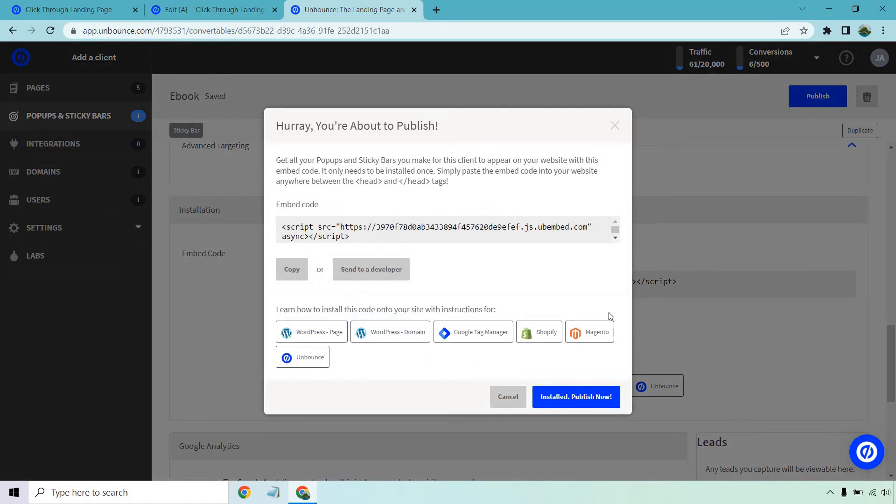
{"action": "left_click", "coordinate": [576, 396]}
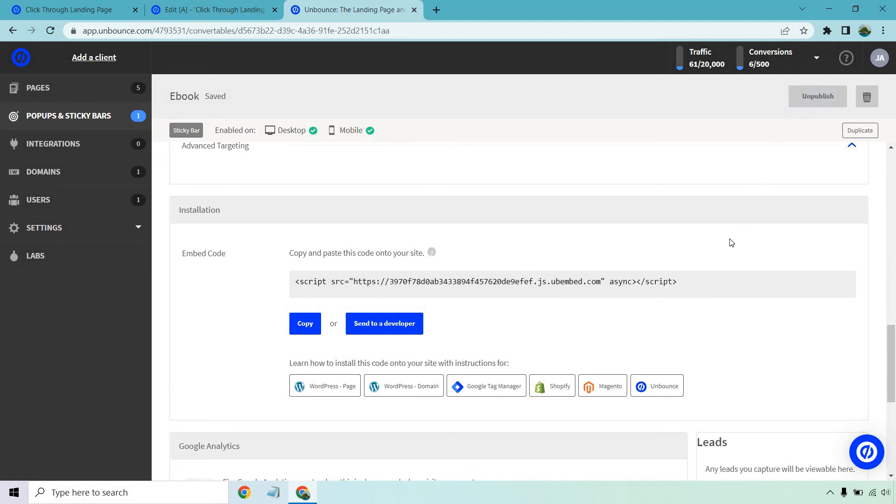
- Open the live landing page URL in a new tab to see the discount bar
{"action": "left_click", "coordinate": [68, 9]}
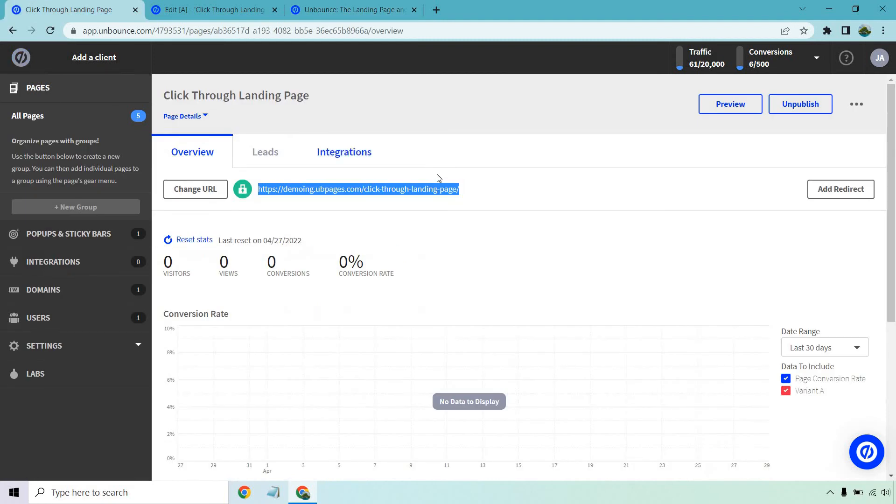
{"action": "right_click", "coordinate": [358, 190]}
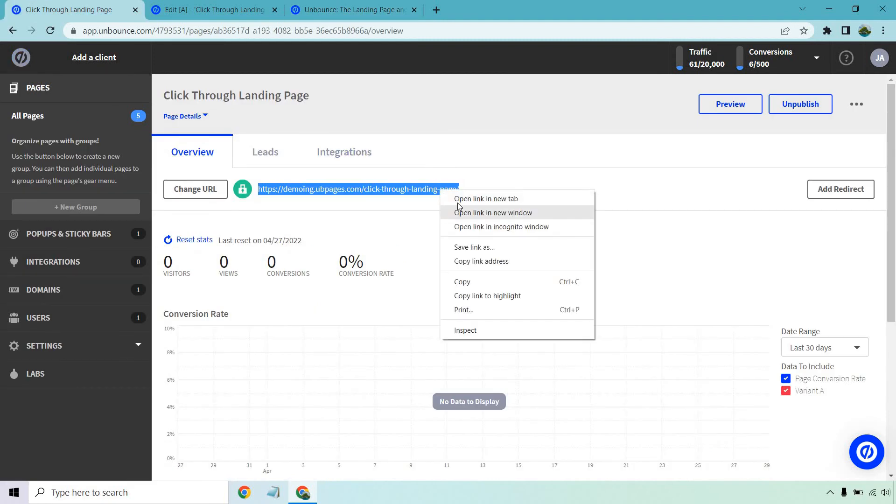
{"action": "left_click", "coordinate": [486, 198]}
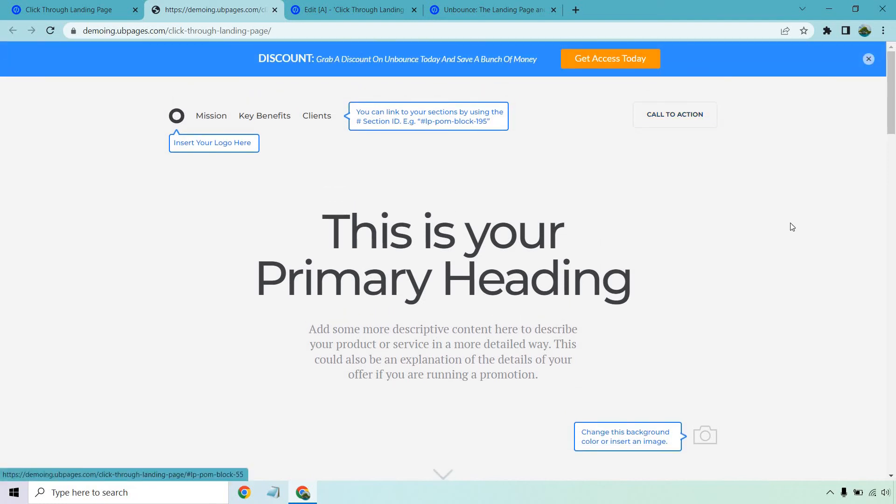
{"action": "mouse_move", "coordinate": [799, 233]}
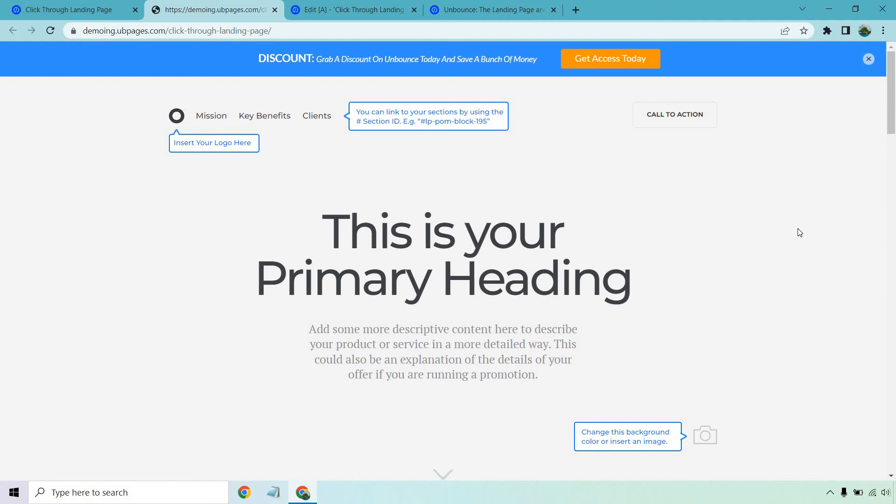
{"action": "mouse_move", "coordinate": [468, 75]}
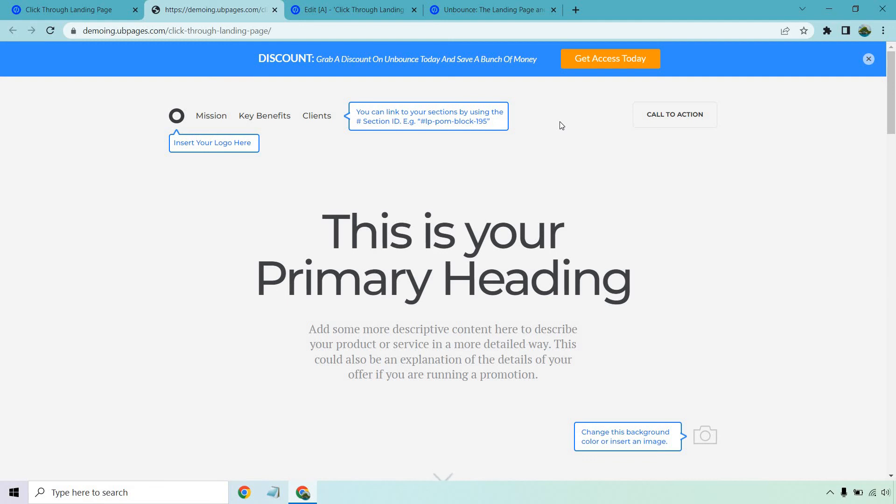
{"action": "mouse_move", "coordinate": [540, 68]}
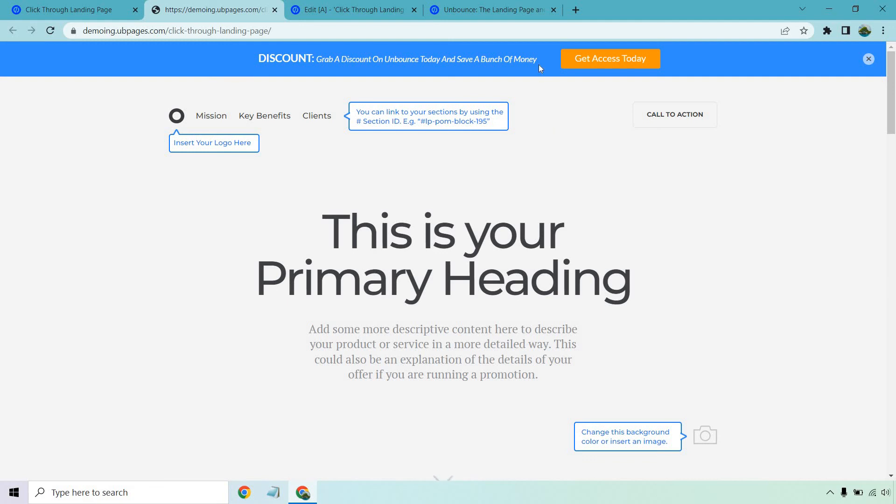